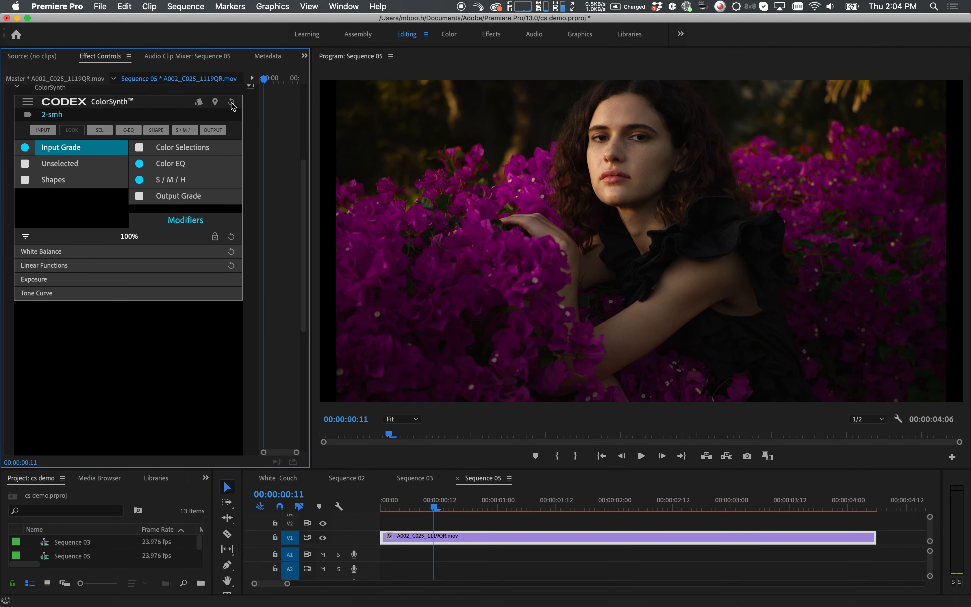
Reset the ColorSynth grade so the clip returns to its ungraded red-flower look
{"action": "left_click", "coordinate": [25, 147]}
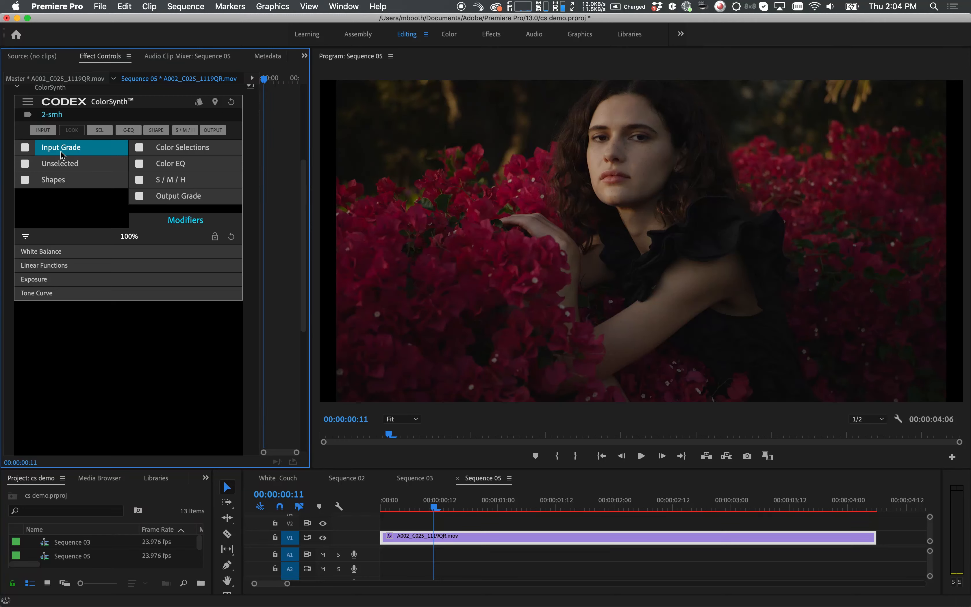
Enable Input Grade and lower Linear Functions lift to 0.94 with a slight gain nudge
{"action": "left_click", "coordinate": [43, 251]}
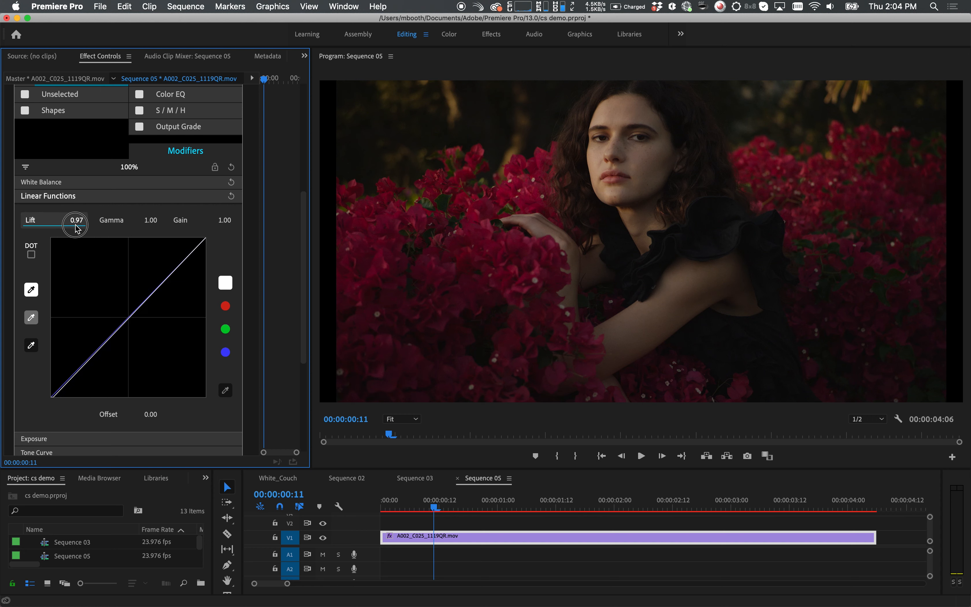
{"action": "left_click_drag", "start_coordinate": [76, 219], "coordinate": [220, 218]}
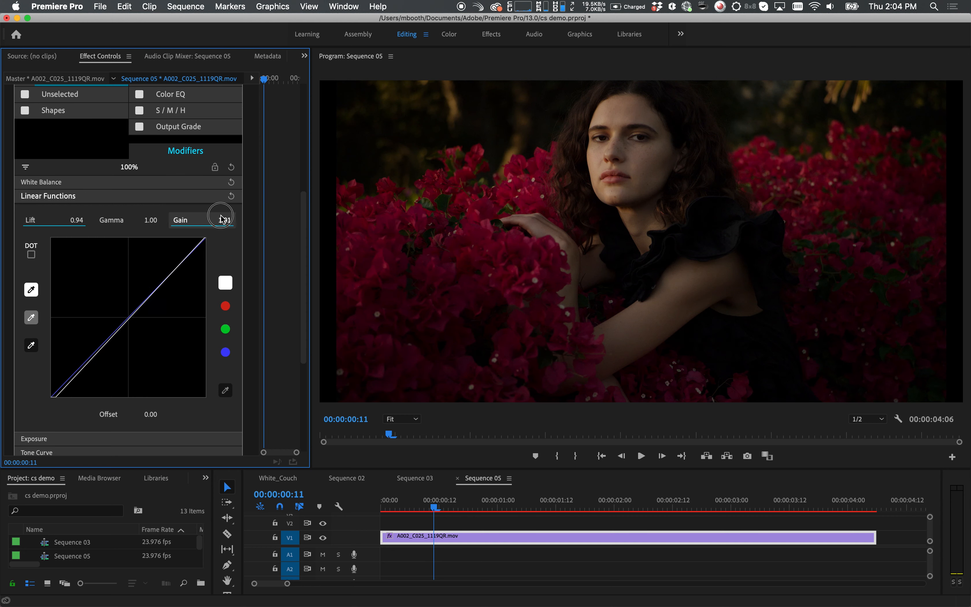
{"action": "left_click_drag", "start_coordinate": [221, 219], "coordinate": [221, 209]}
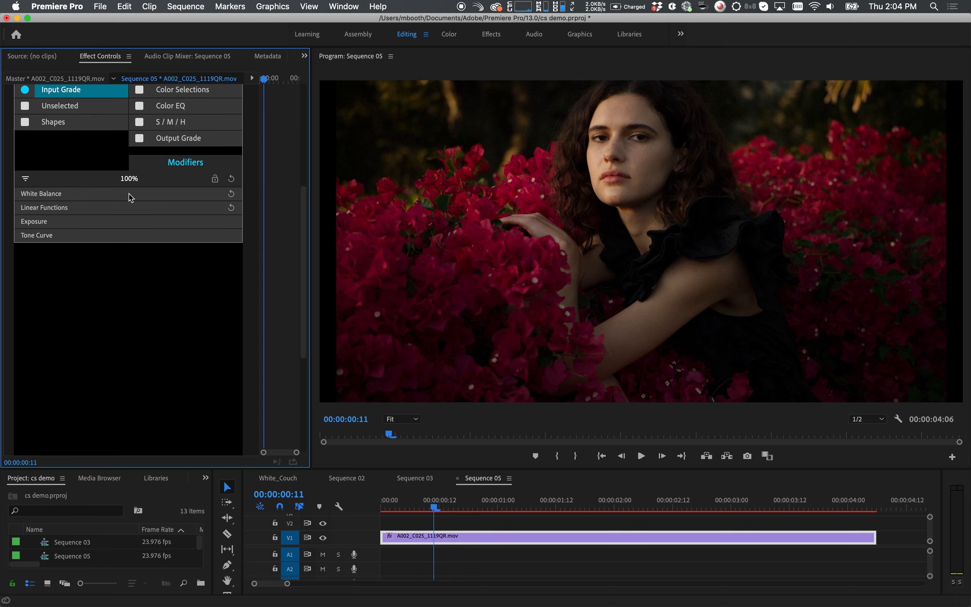
Sample the flowers in Color EQ, shift their hue to +310° and narrow Sigma to 6.51
{"action": "left_click", "coordinate": [172, 105]}
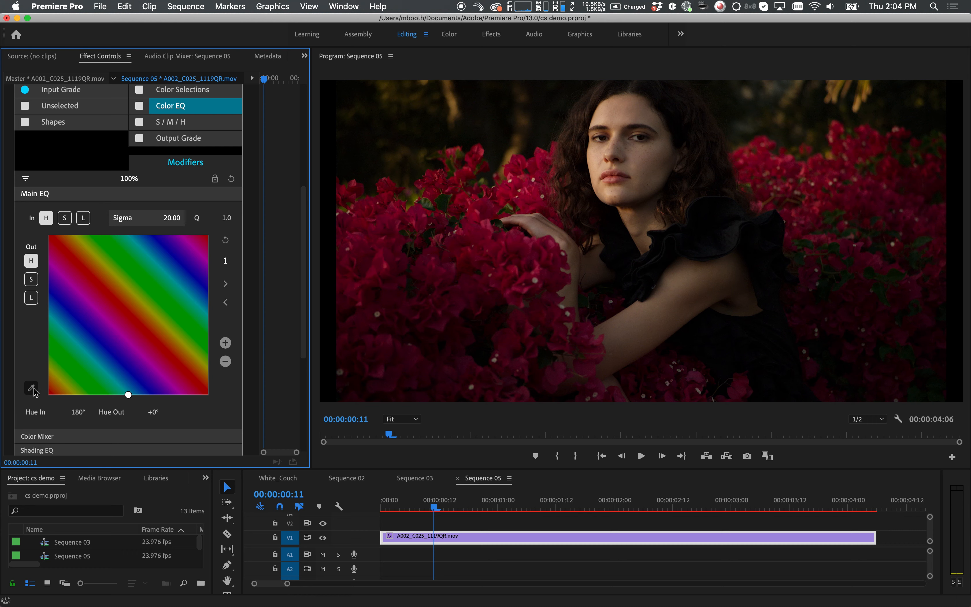
{"action": "left_click", "coordinate": [31, 389]}
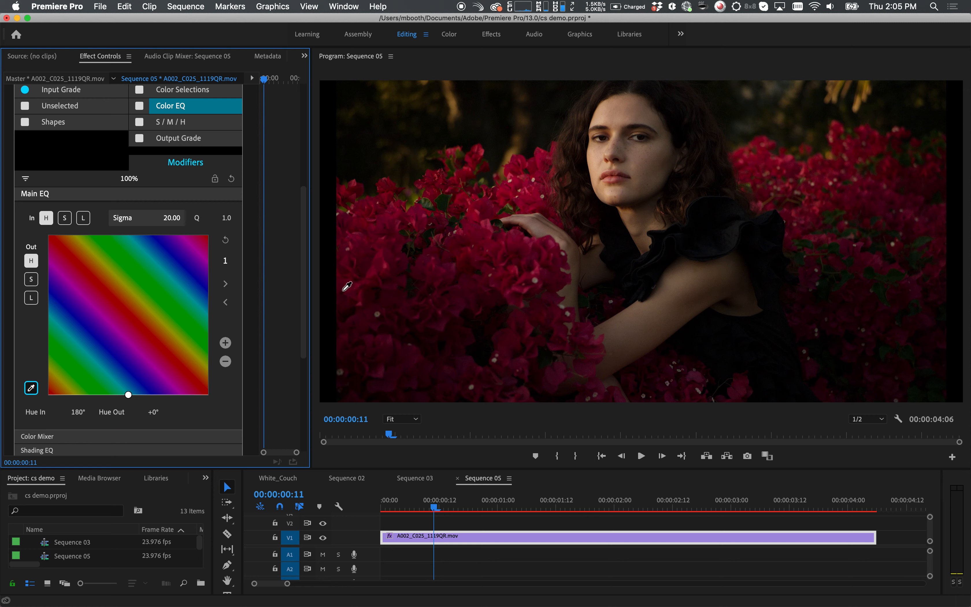
{"action": "mouse_move", "coordinate": [519, 237]}
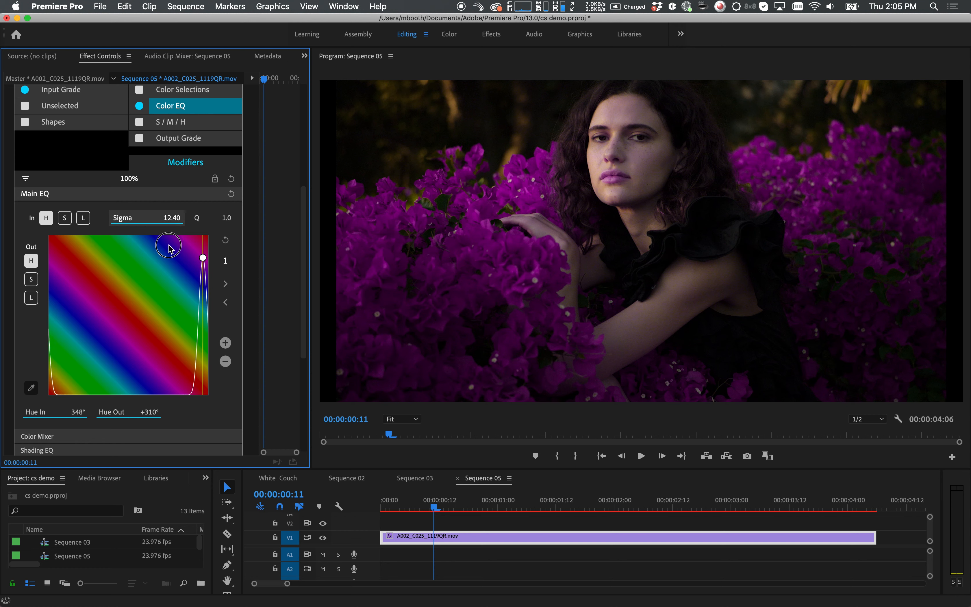
{"action": "left_click_drag", "start_coordinate": [168, 244], "coordinate": [166, 257]}
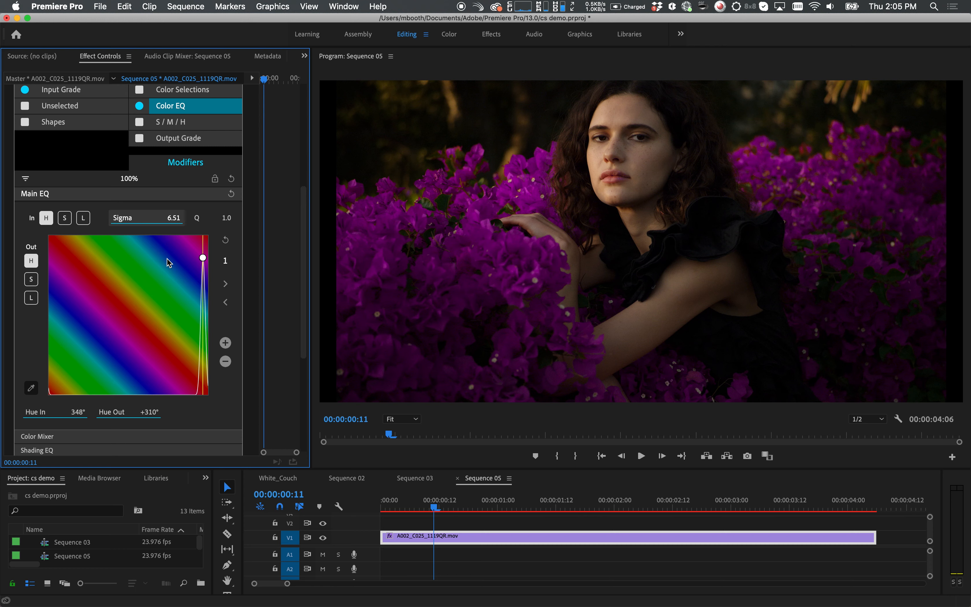
{"action": "mouse_move", "coordinate": [183, 127]}
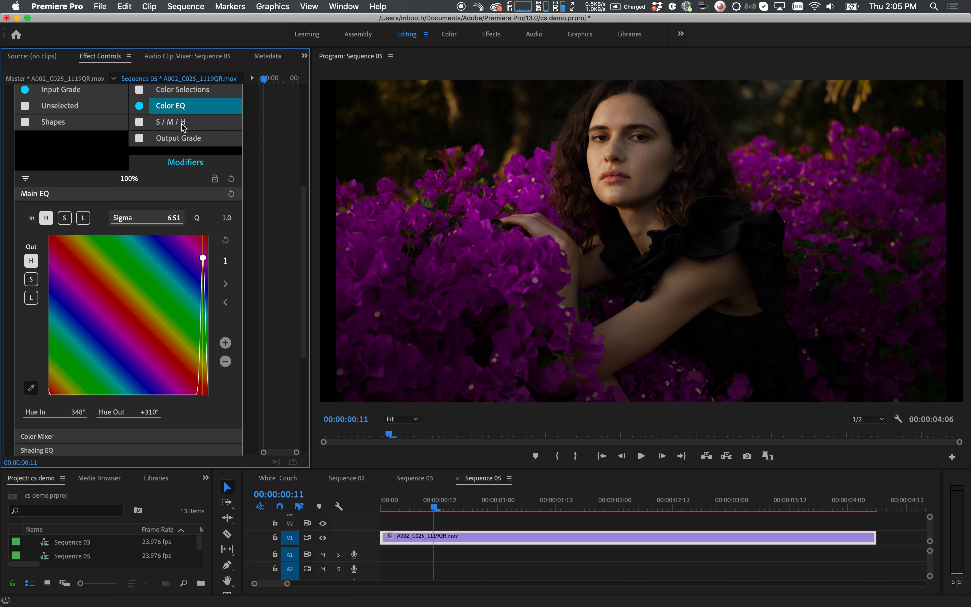
In S/M/H, narrow the Shadows range to 75% and move to lifting the shadow tones
{"action": "left_click", "coordinate": [170, 122]}
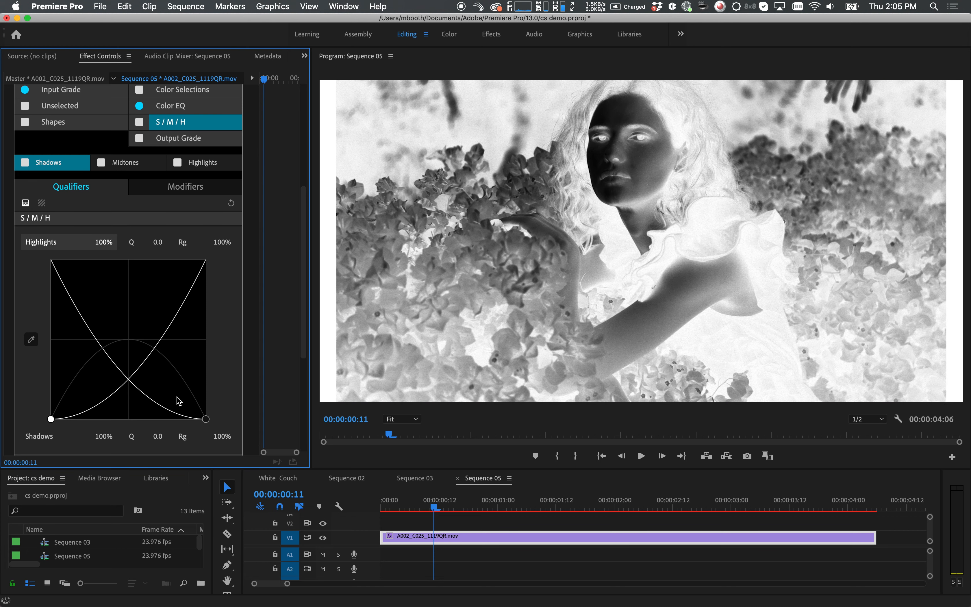
{"action": "left_click_drag", "start_coordinate": [208, 419], "coordinate": [177, 419]}
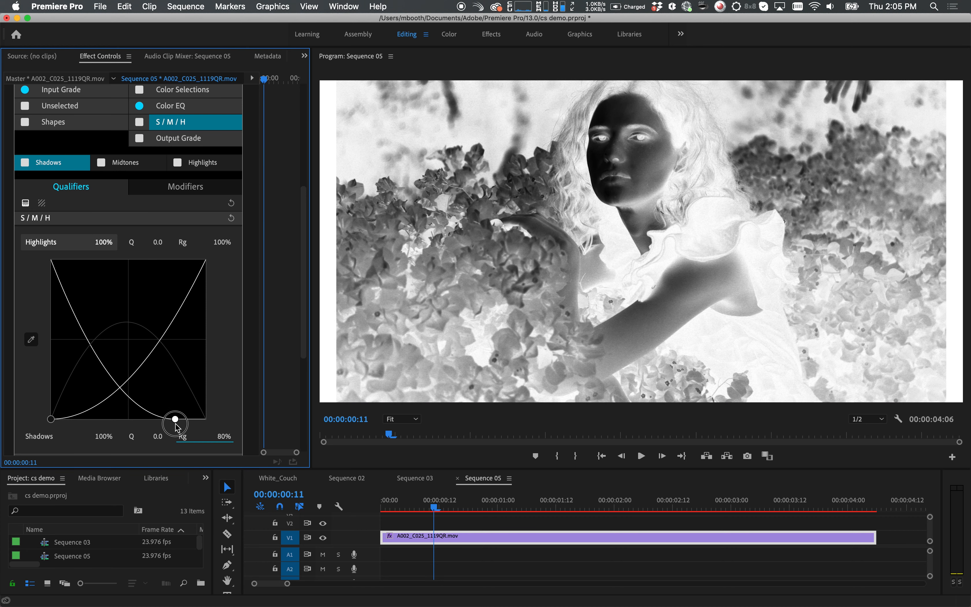
{"action": "left_click_drag", "start_coordinate": [178, 418], "coordinate": [168, 419]}
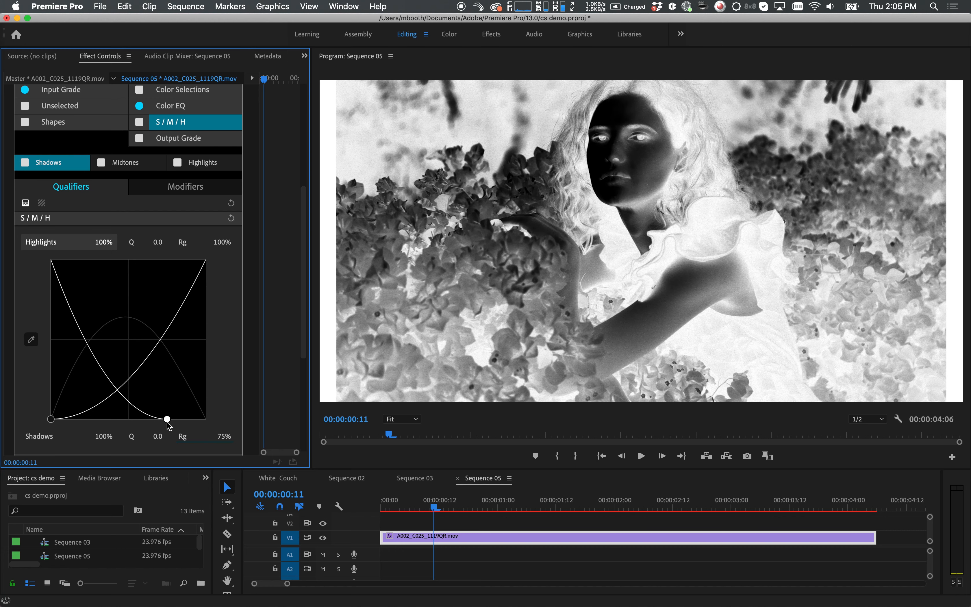
{"action": "left_click", "coordinate": [184, 186]}
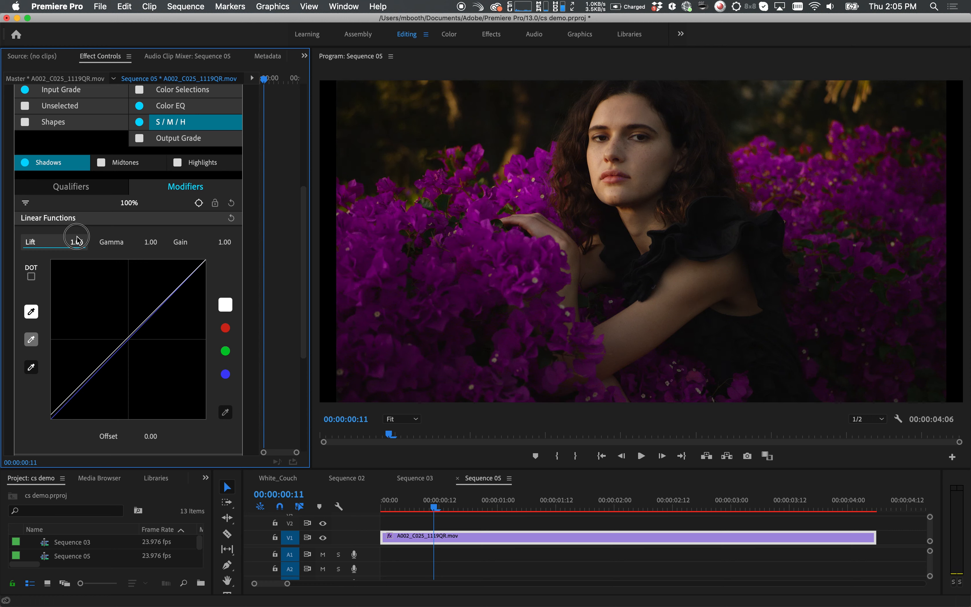
Narrow the Highlights qualifier range to 74%, pushed toward the brightest tones
{"action": "left_click", "coordinate": [203, 162]}
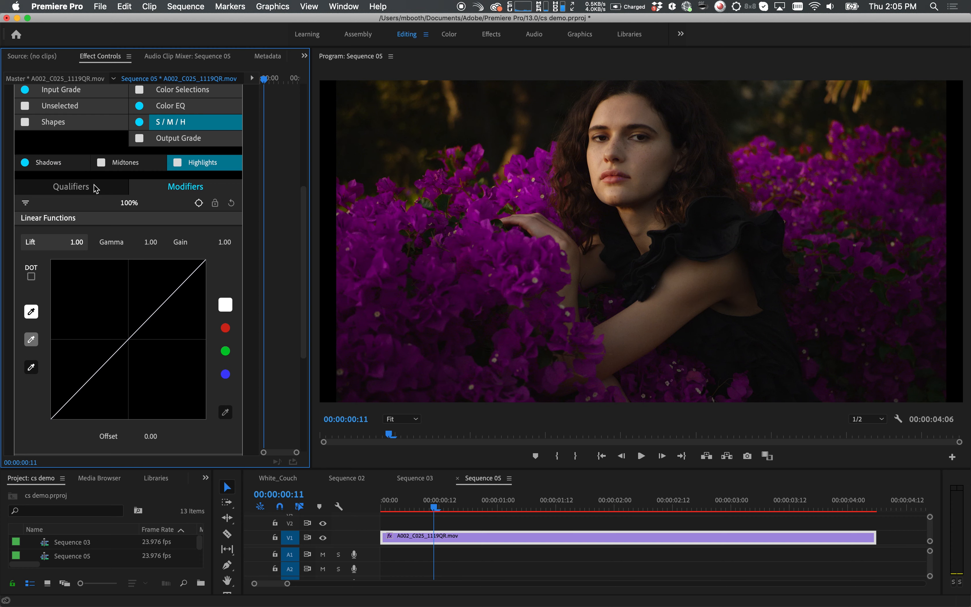
{"action": "left_click", "coordinate": [71, 186]}
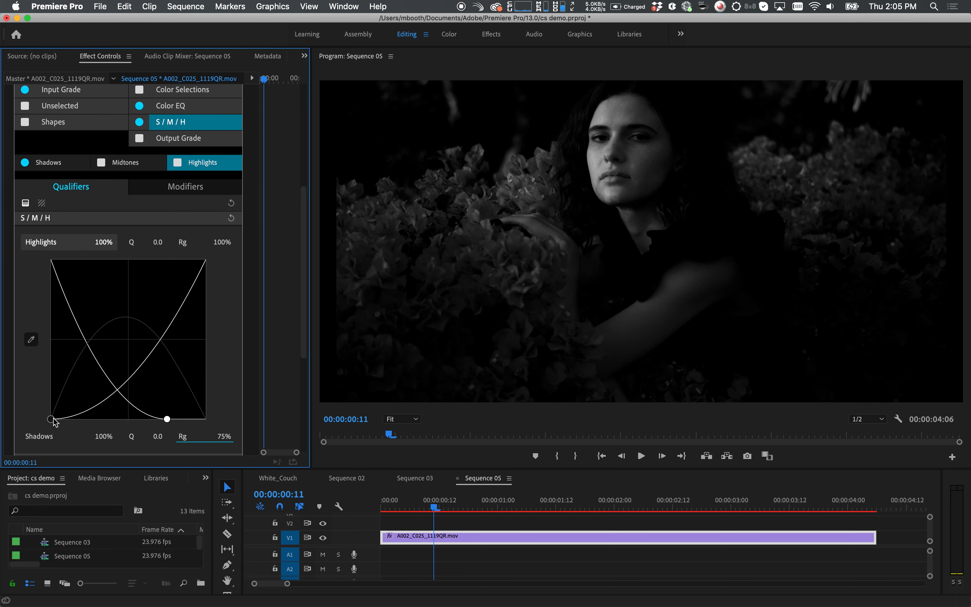
{"action": "left_click_drag", "start_coordinate": [52, 418], "coordinate": [92, 418]}
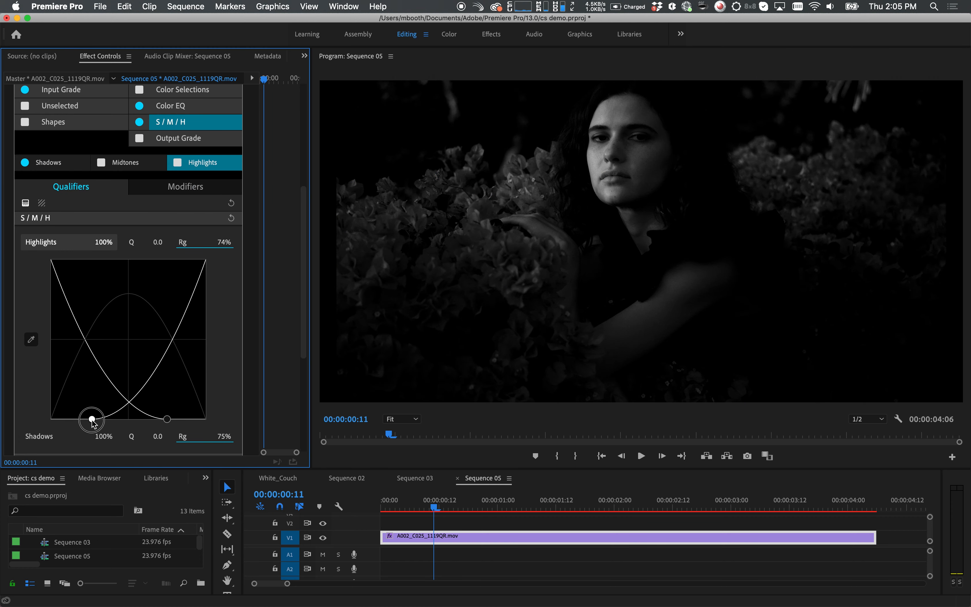
{"action": "left_click_drag", "start_coordinate": [92, 418], "coordinate": [91, 435]}
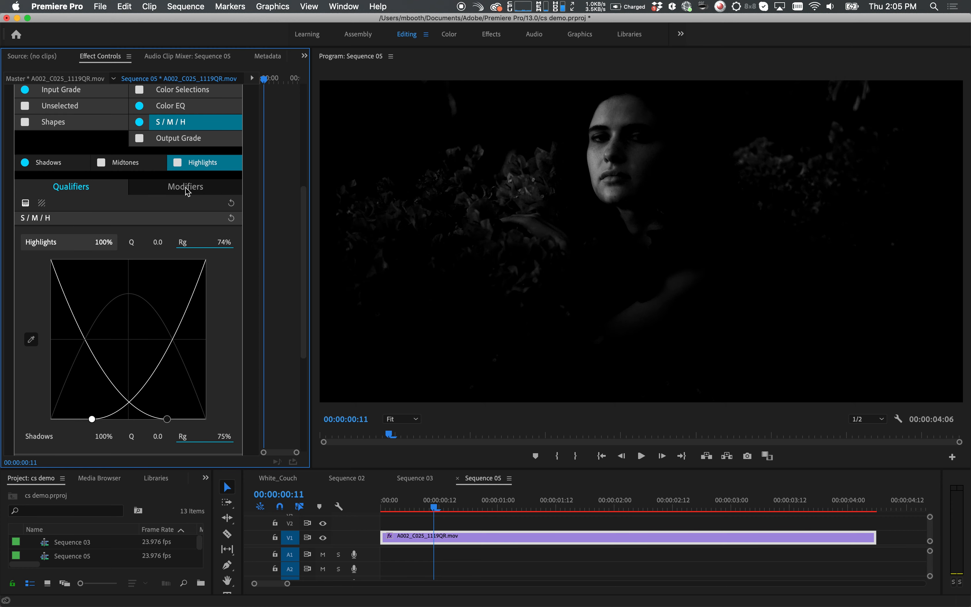
Raise the highlights Linear Functions gain to 1.25 to brighten the face
{"action": "left_click", "coordinate": [185, 186]}
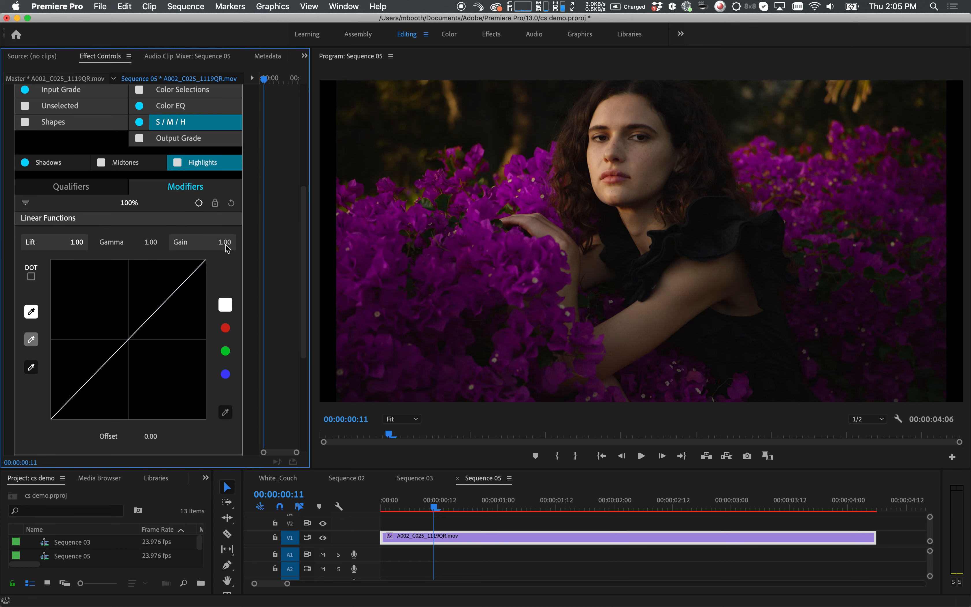
{"action": "left_click_drag", "start_coordinate": [225, 242], "coordinate": [210, 241]}
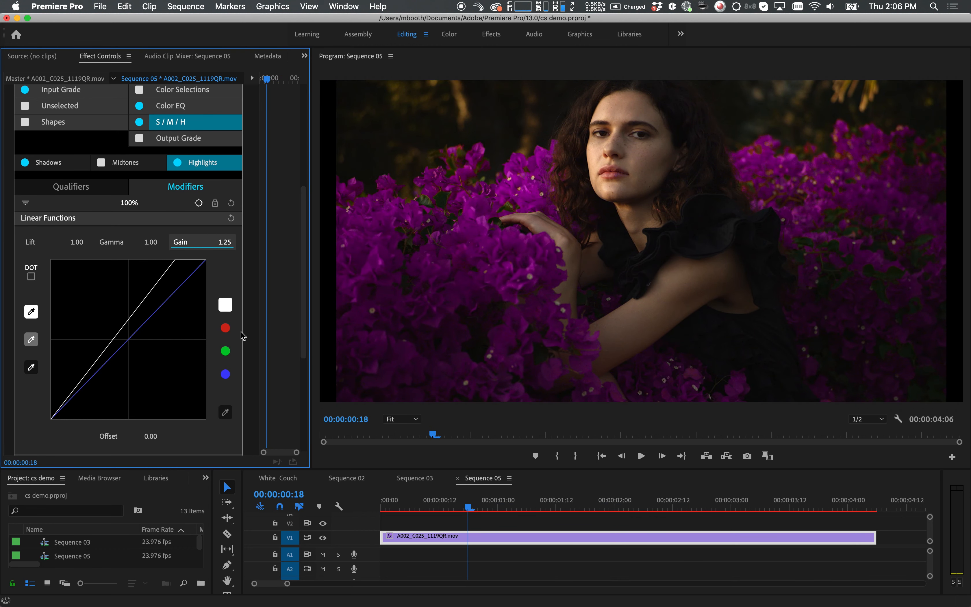
{"action": "mouse_move", "coordinate": [243, 284]}
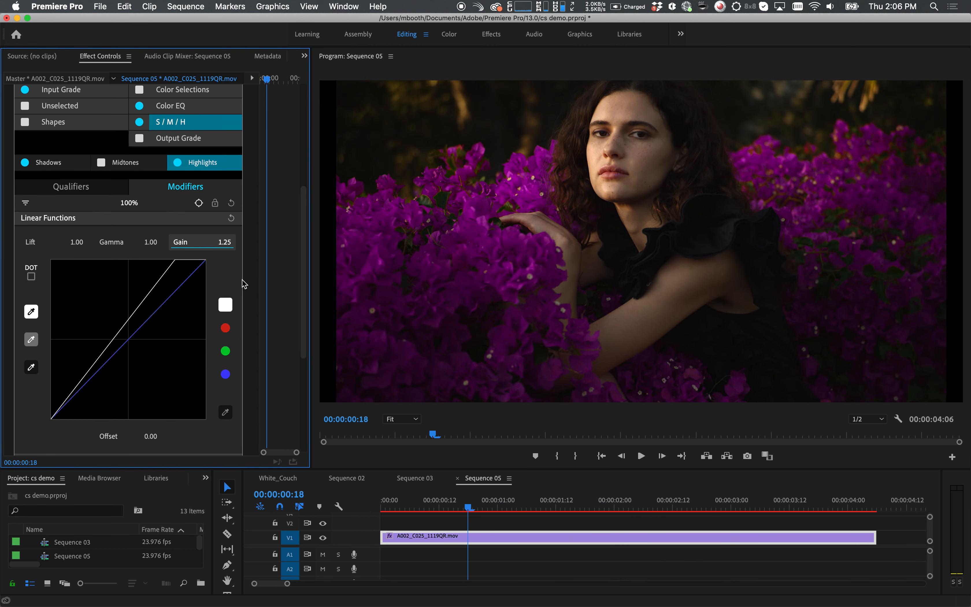